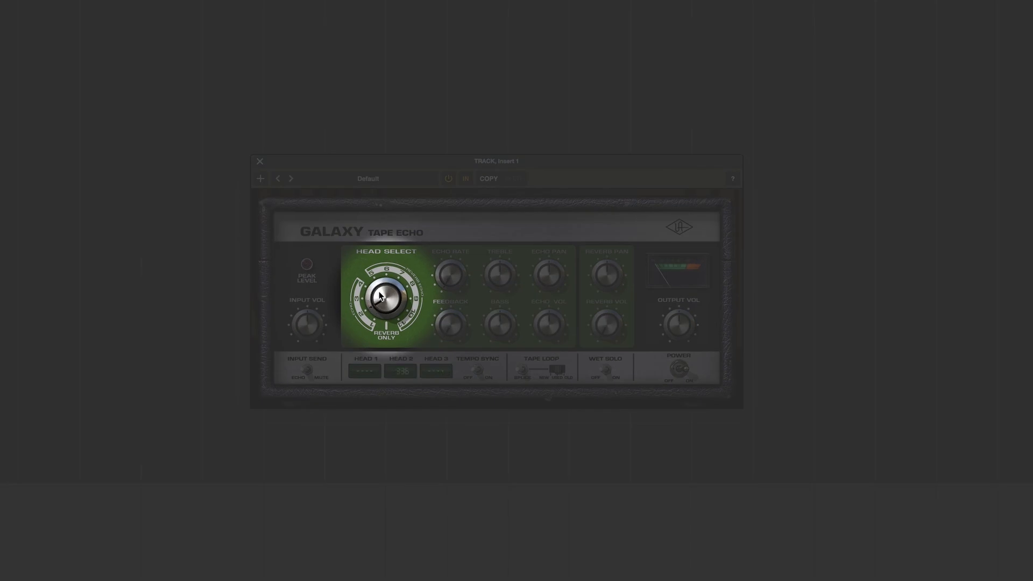
Turn the Head Select knob to the Reverb Only position, removing tape repeats.
left_click_drag(386, 297, 386, 336)
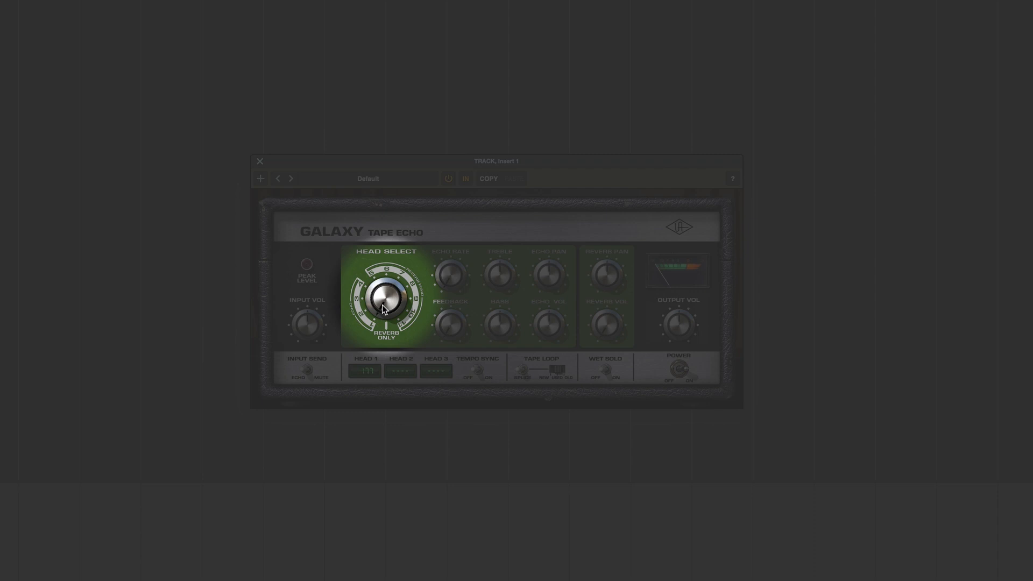
left_click_drag(386, 299, 391, 336)
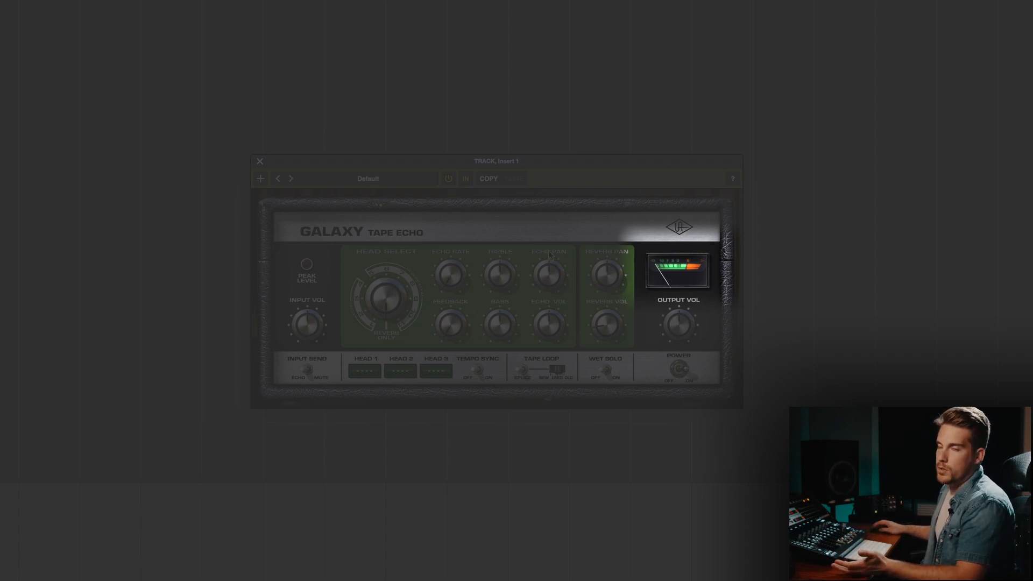
mouse_move(715, 273)
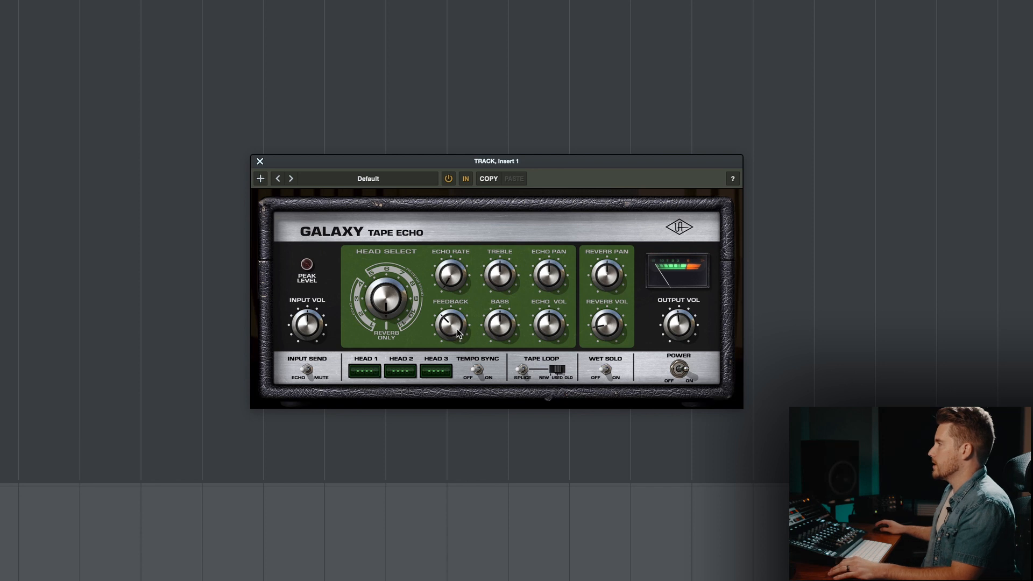
mouse_move(375, 316)
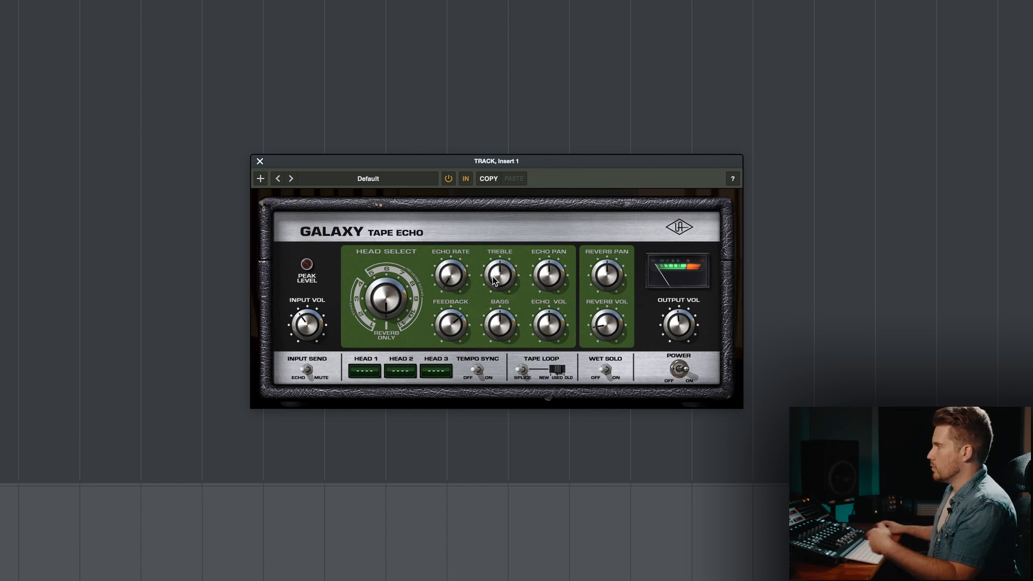
mouse_move(711, 269)
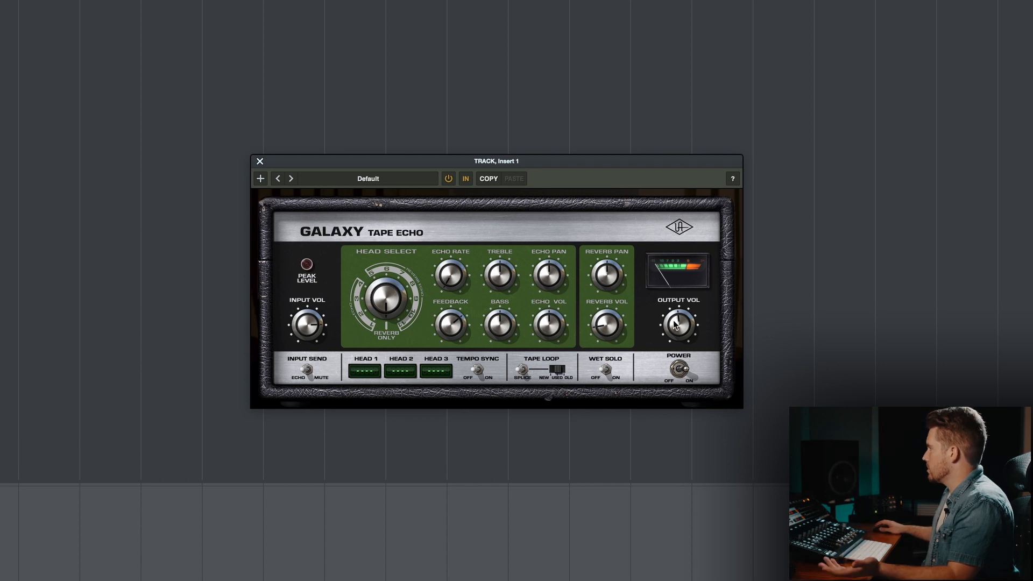
mouse_move(670, 342)
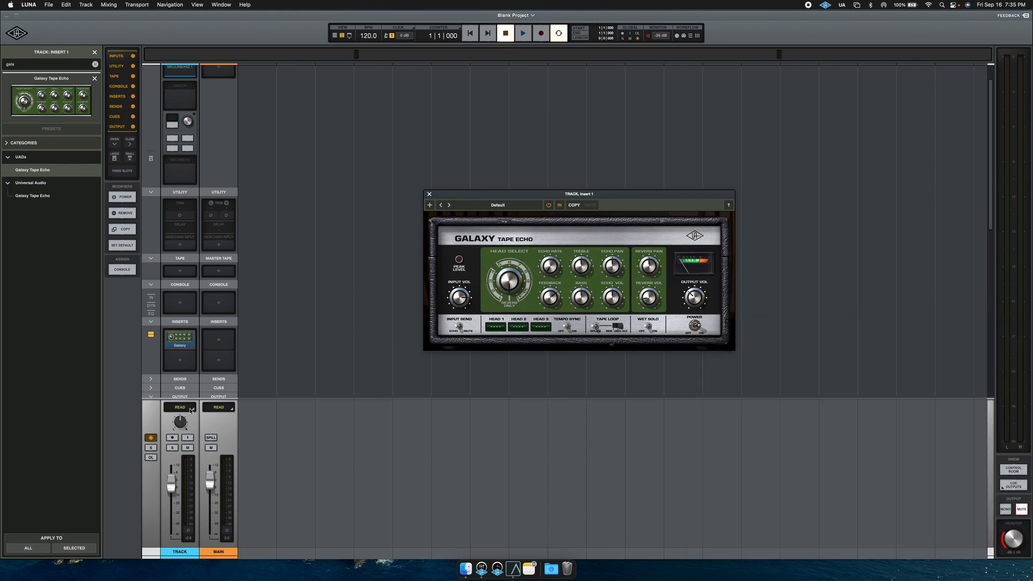
Change the track's automation mode, then switch the Tape Loop toward older tape.
left_click(180, 407)
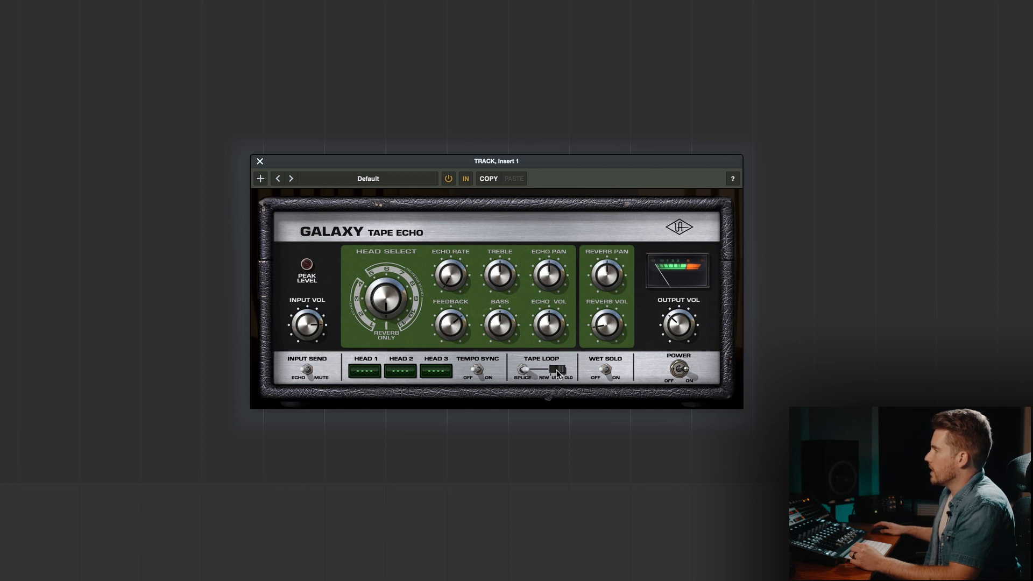
left_click(556, 374)
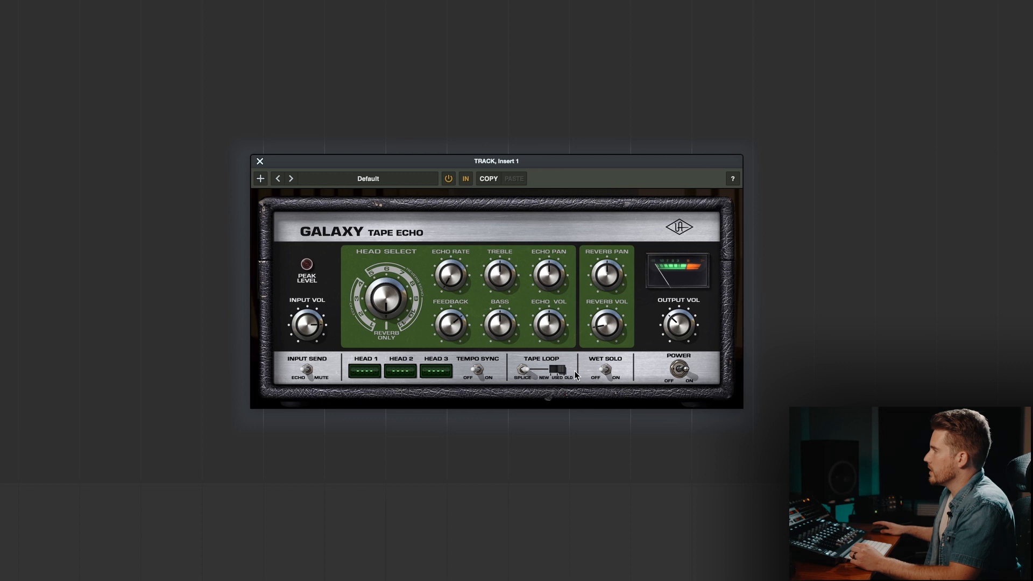
mouse_move(509, 456)
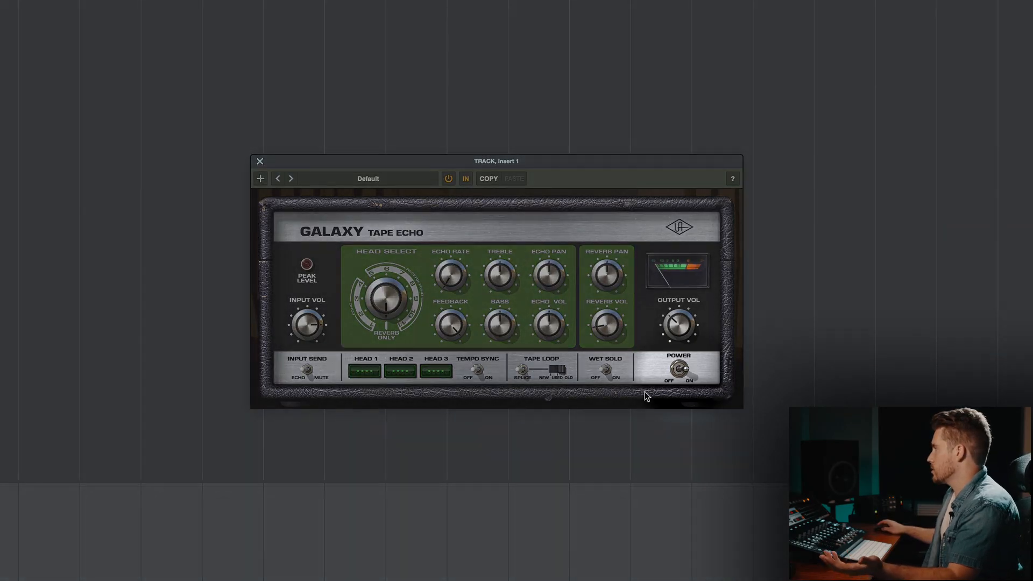
Toggle the Galaxy Tape Echo power switch to reset the unit.
left_click(680, 372)
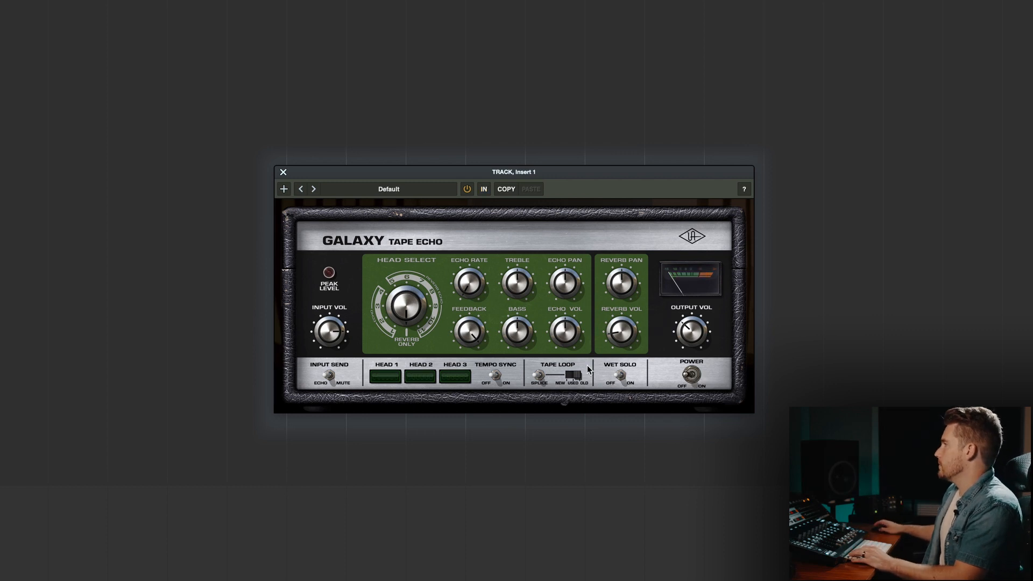
mouse_move(462, 418)
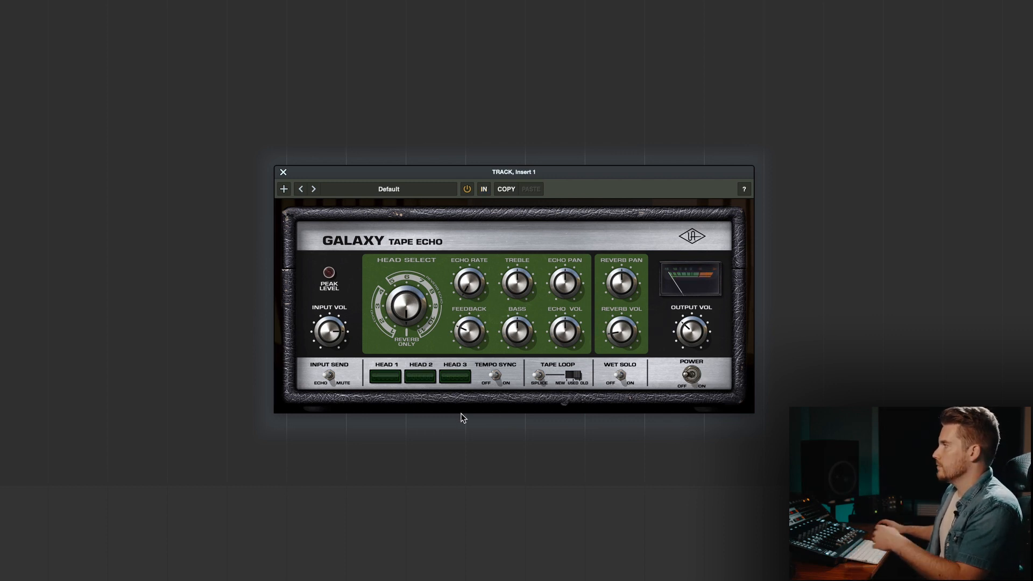
mouse_move(803, 306)
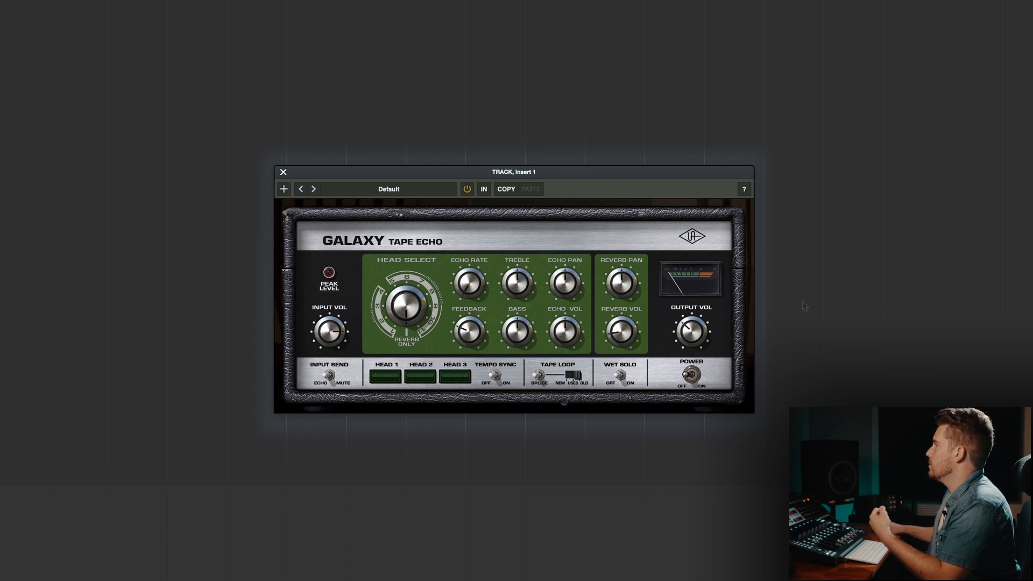